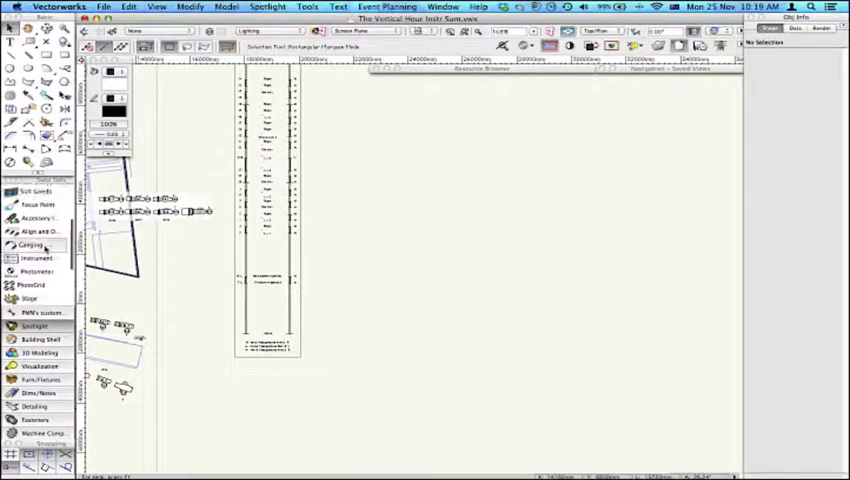
Step: Select the Instrument Summary legend to show a count beside each instrument type
click(30, 258)
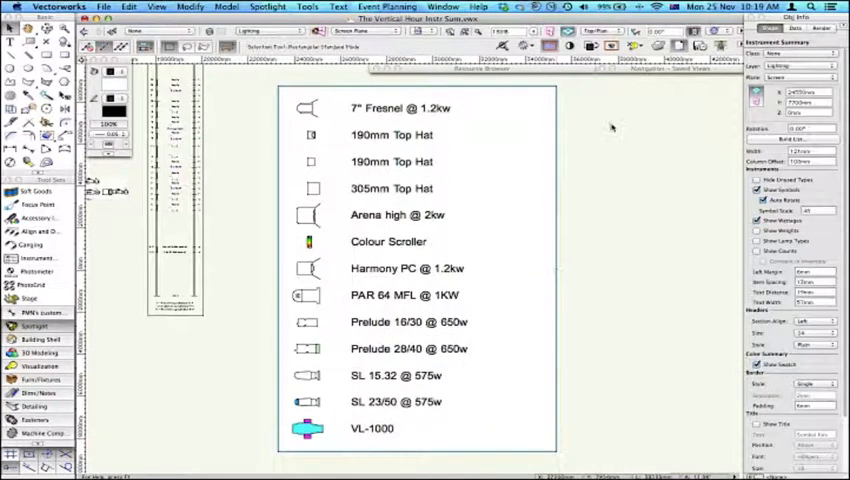
mouse_move(608, 132)
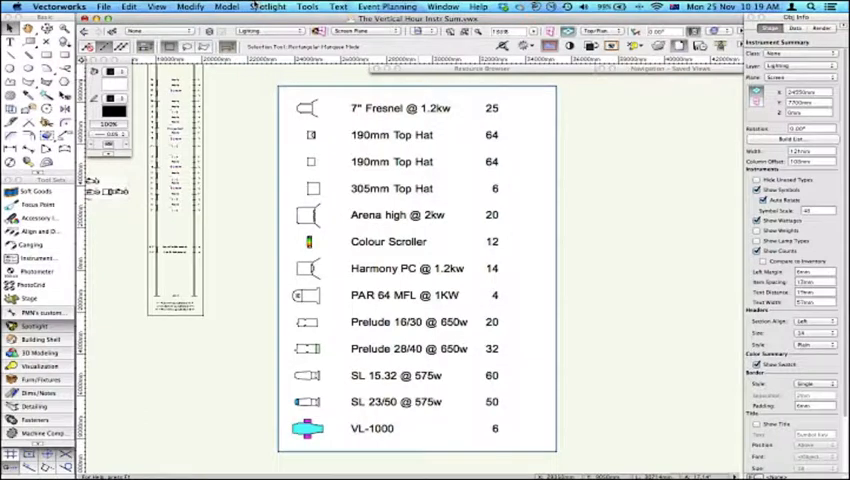
Step: Remove unused symbols via Spotlight > Reports > Lighting Symbol Maintenance and confirm
click(268, 8)
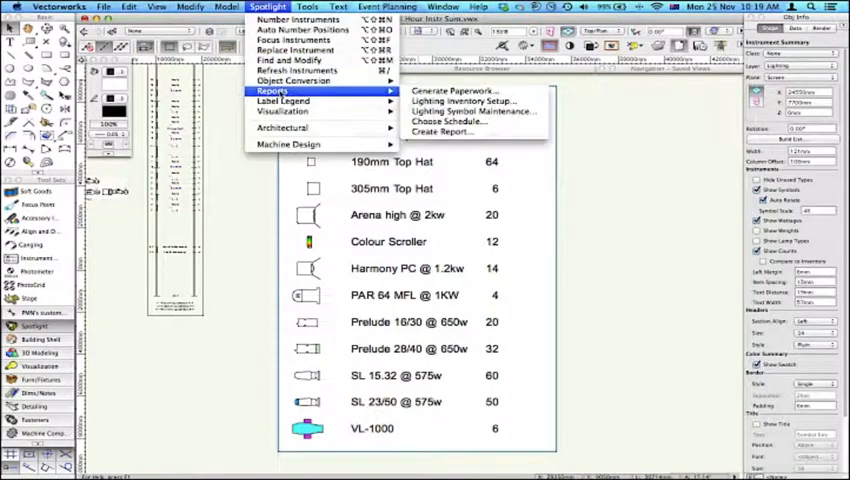
mouse_move(470, 110)
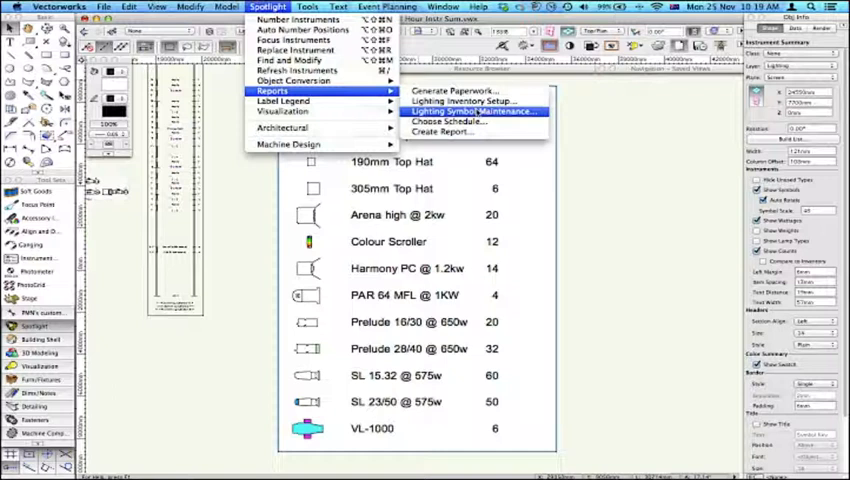
mouse_move(468, 100)
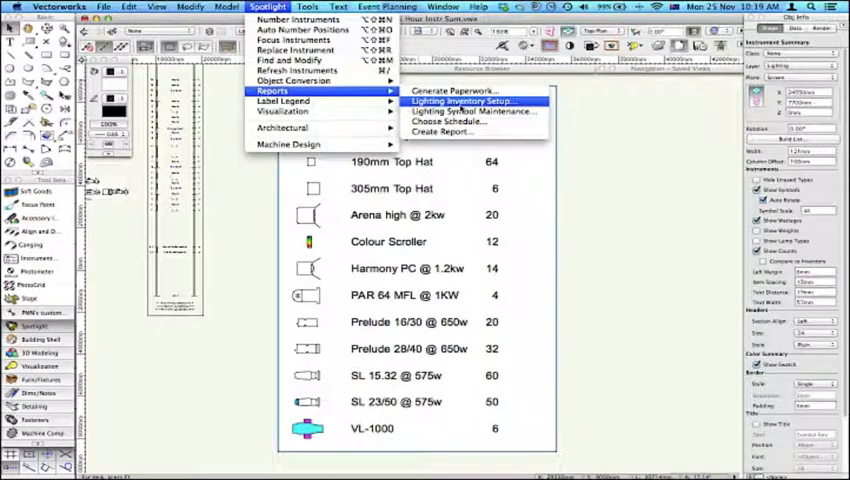
mouse_move(468, 100)
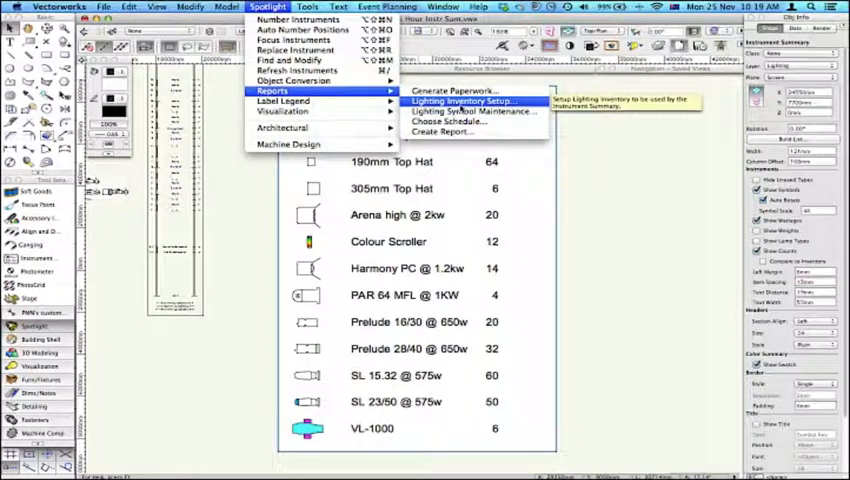
mouse_move(460, 112)
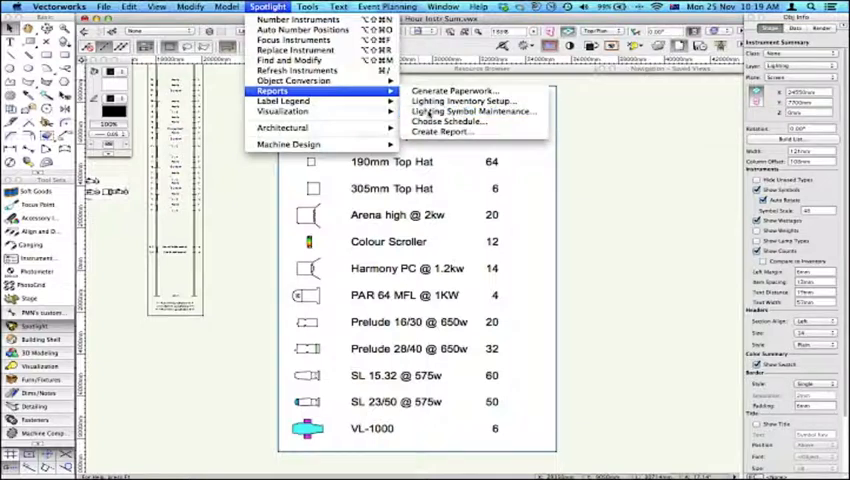
click(470, 112)
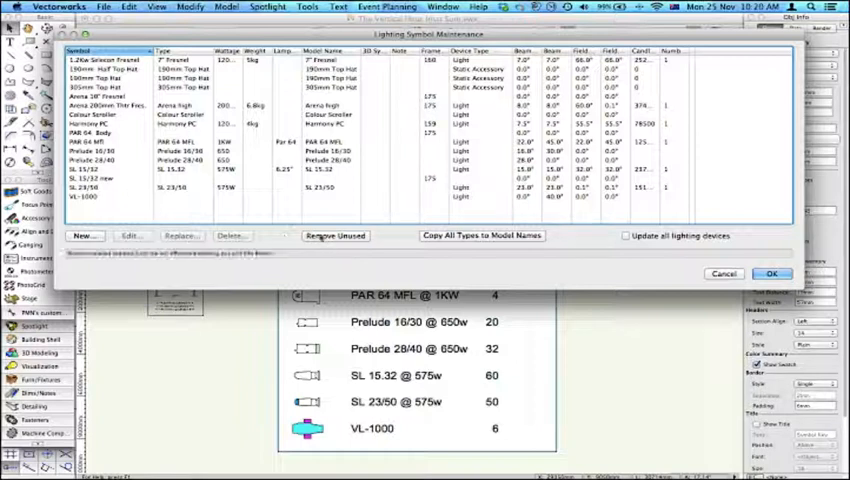
click(336, 236)
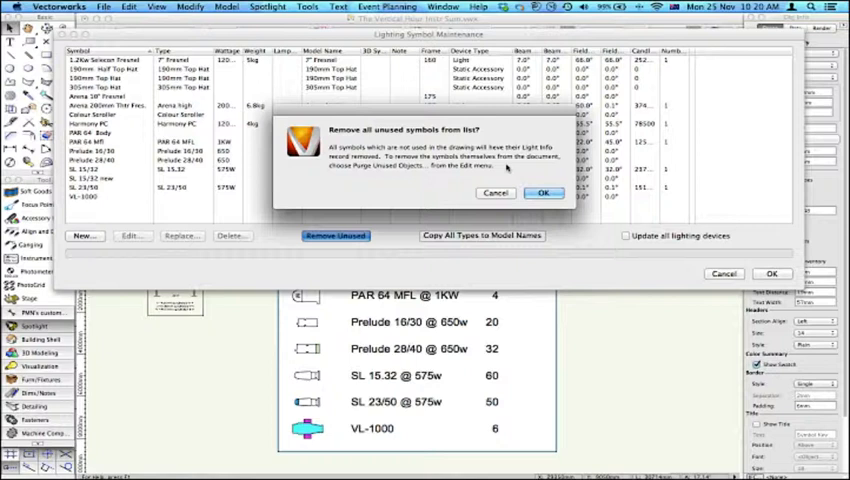
click(544, 192)
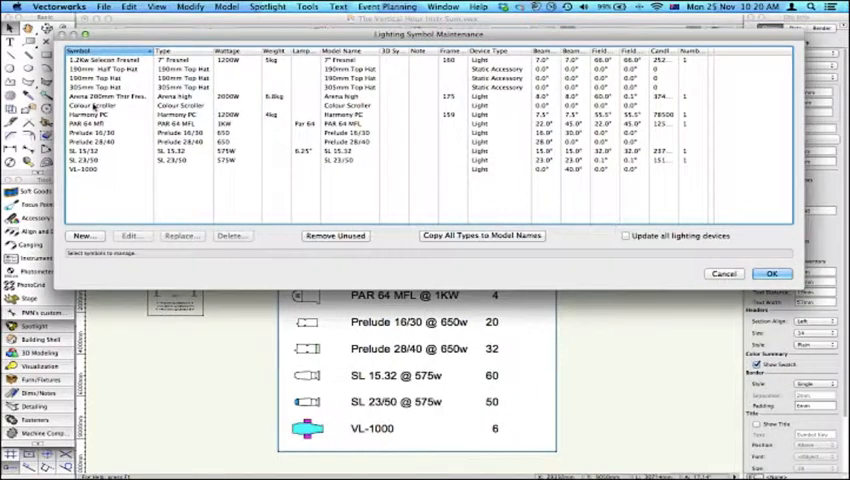
click(132, 236)
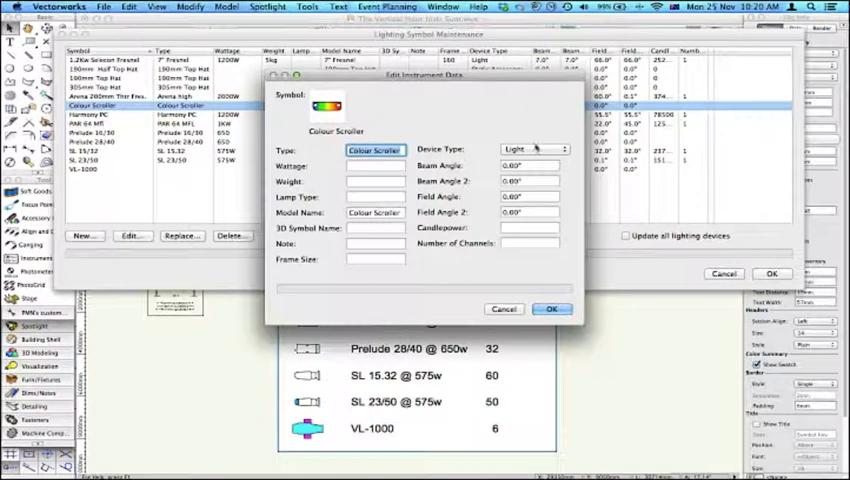
click(532, 148)
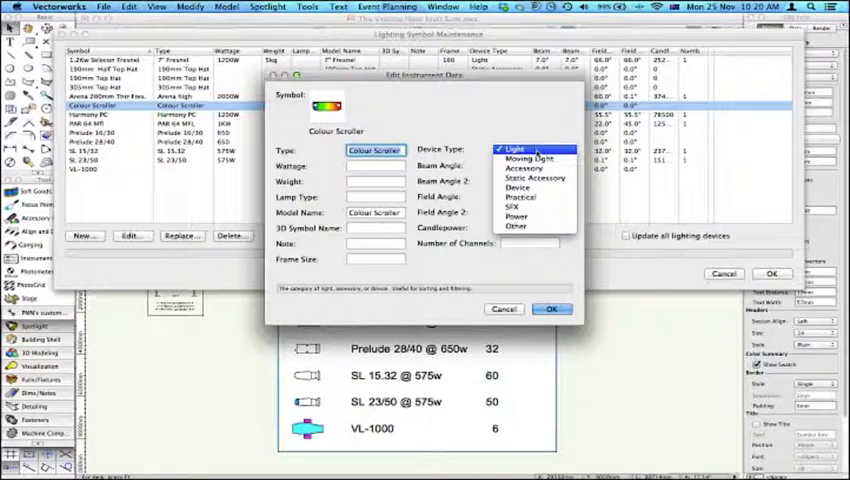
click(534, 178)
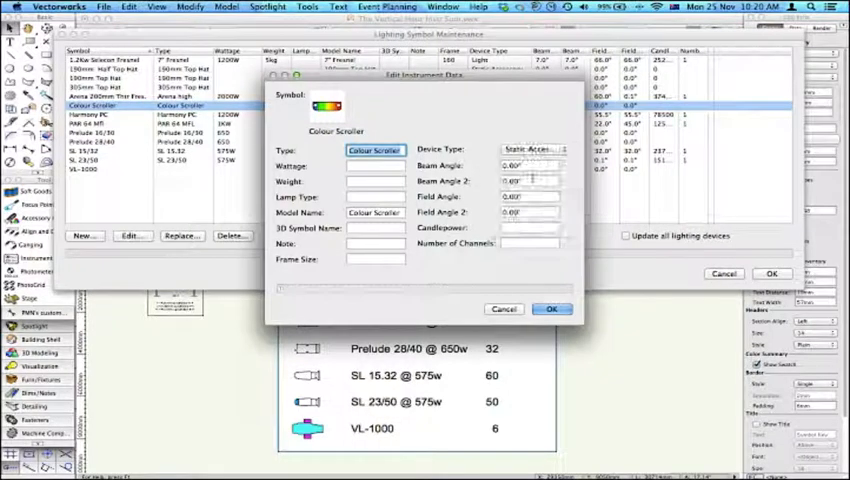
click(552, 308)
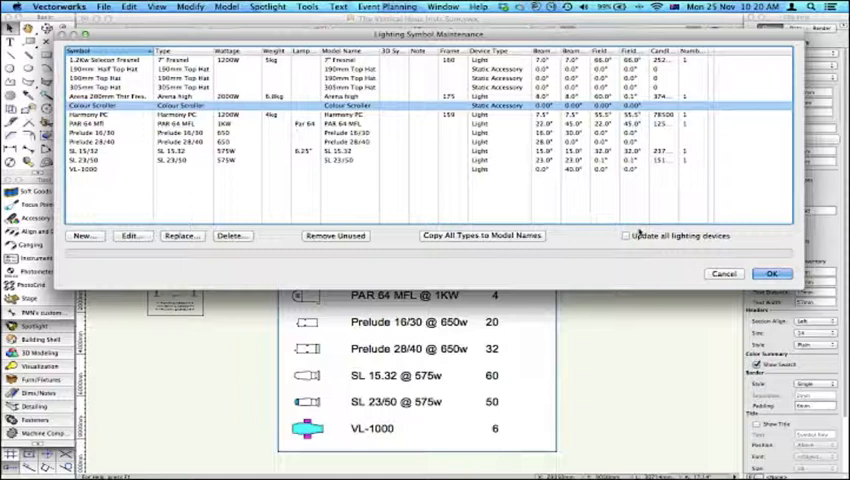
Step: Update all lighting devices with the change and close symbol maintenance
click(628, 236)
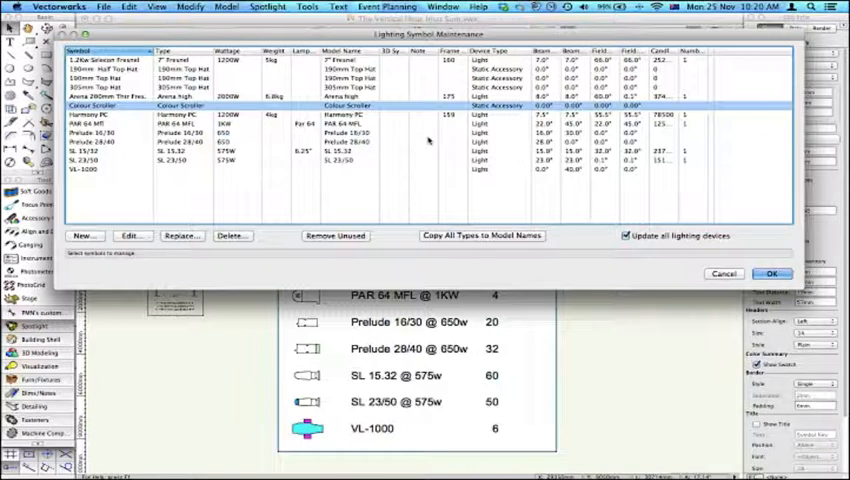
click(480, 236)
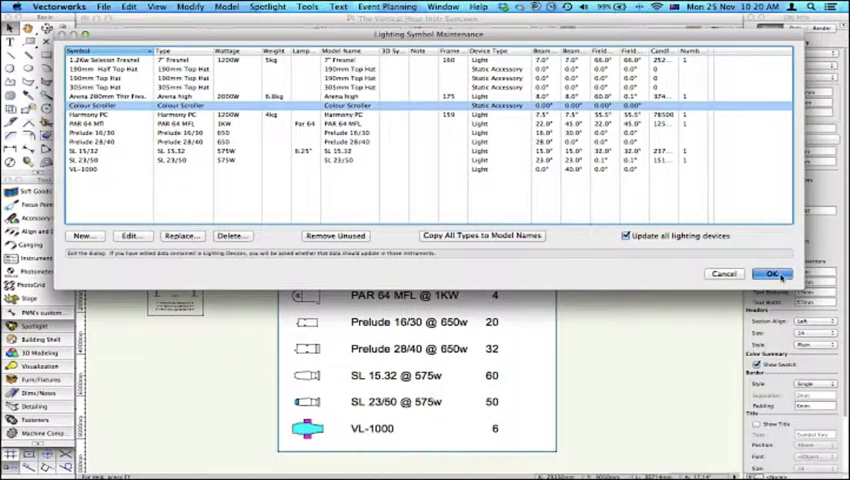
click(768, 272)
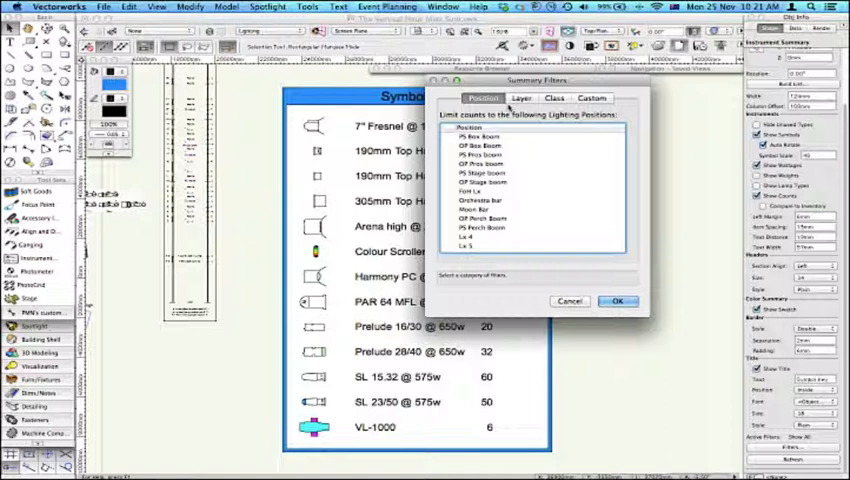
Step: Review Layer and Custom filters, then restrict counts to the FOH position, naming it 'FoH Key'
click(516, 98)
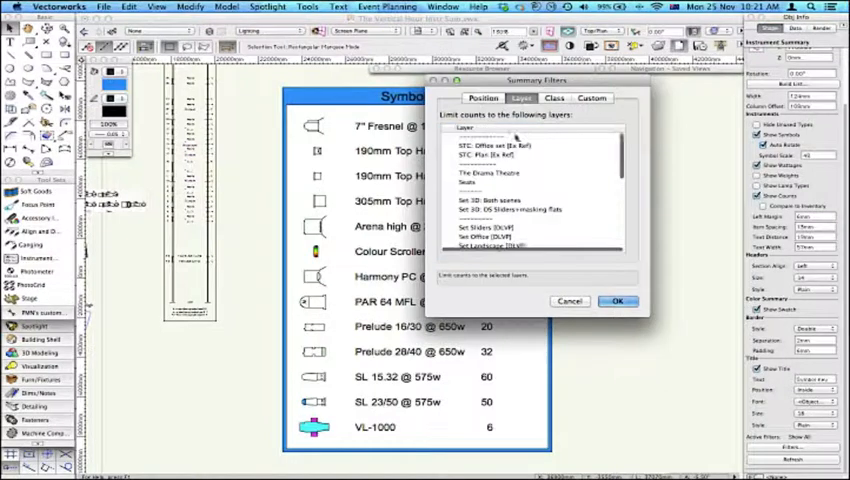
click(554, 98)
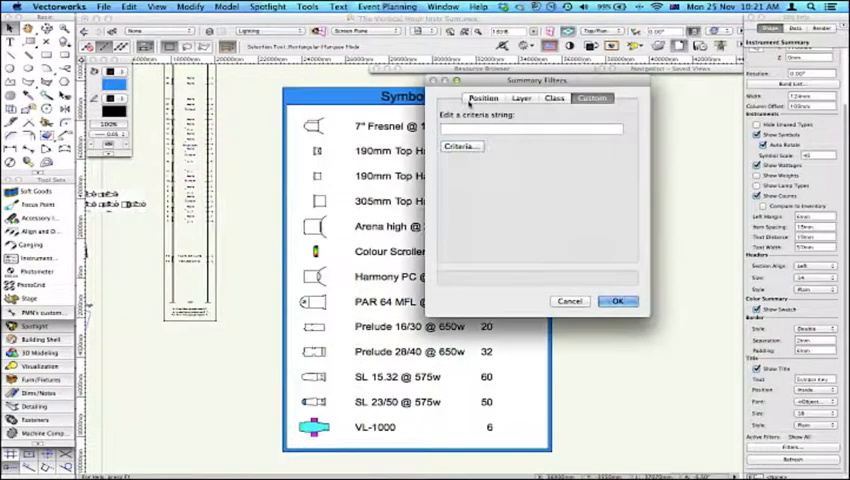
click(480, 98)
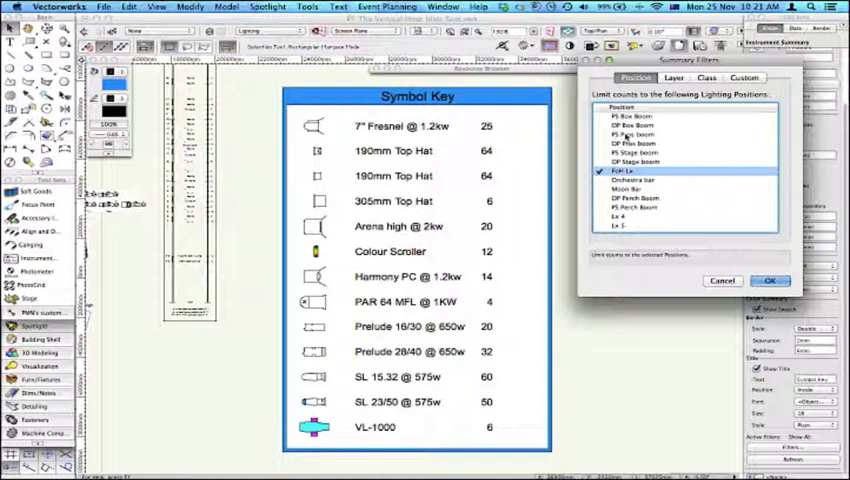
click(768, 280)
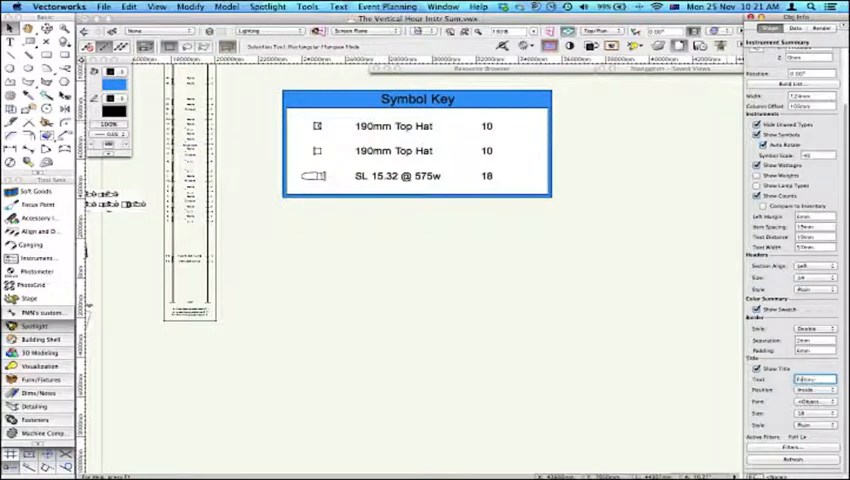
text(FoH Key)
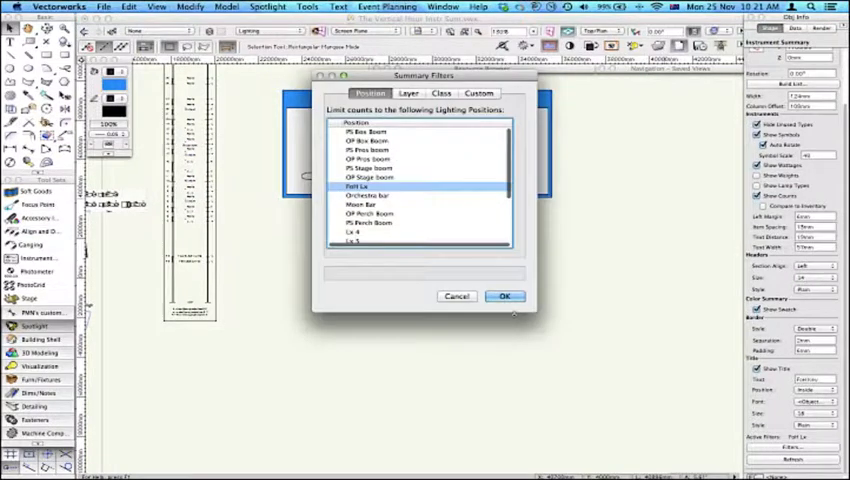
click(504, 296)
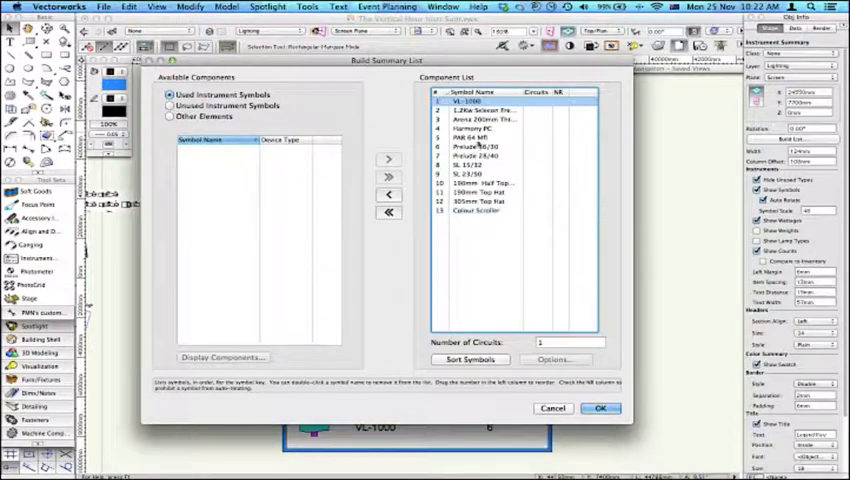
Step: Insert a Column Break from Other Elements before the 190mm top hat entries and apply it
click(596, 408)
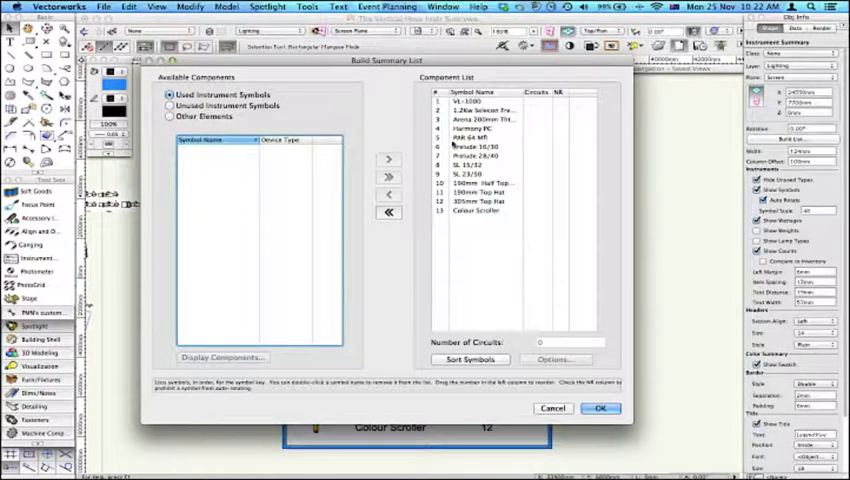
click(168, 108)
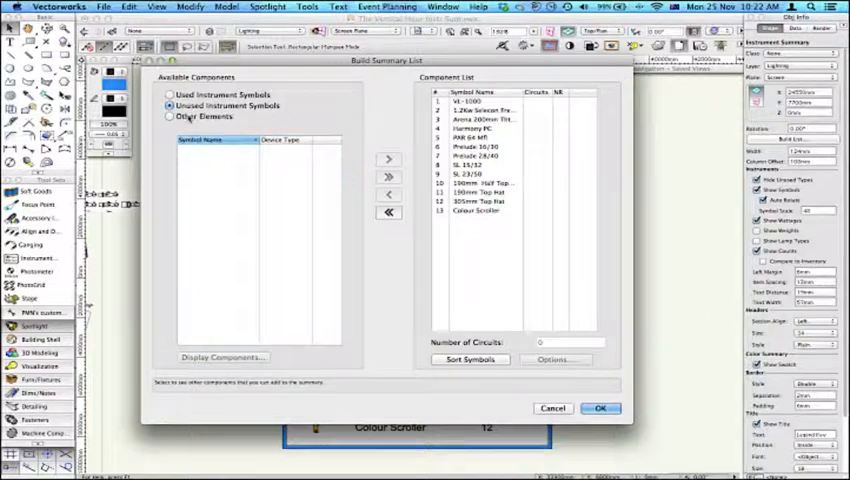
click(160, 116)
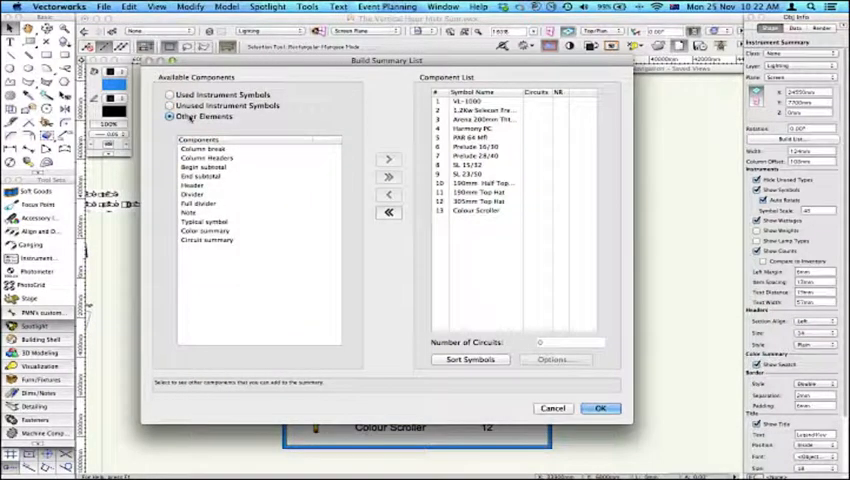
click(166, 106)
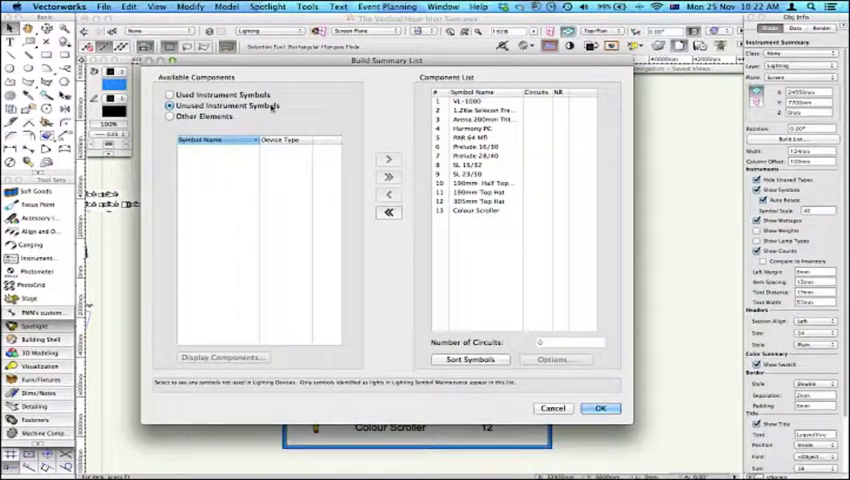
click(160, 118)
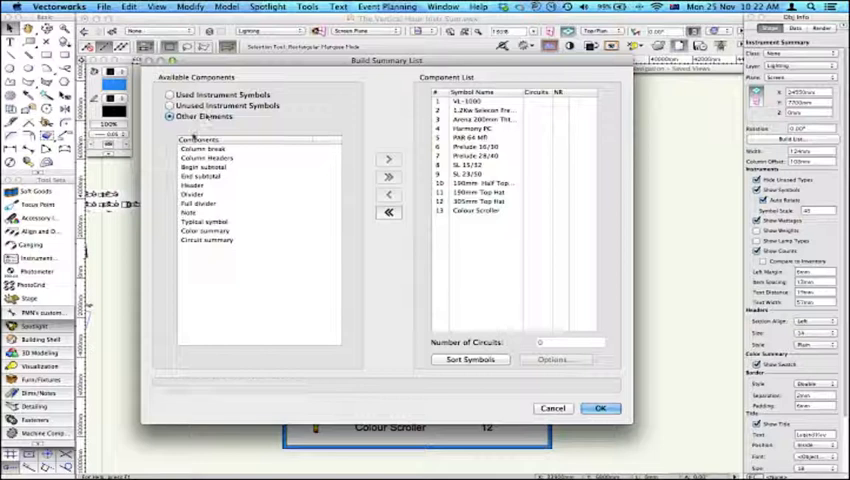
click(204, 148)
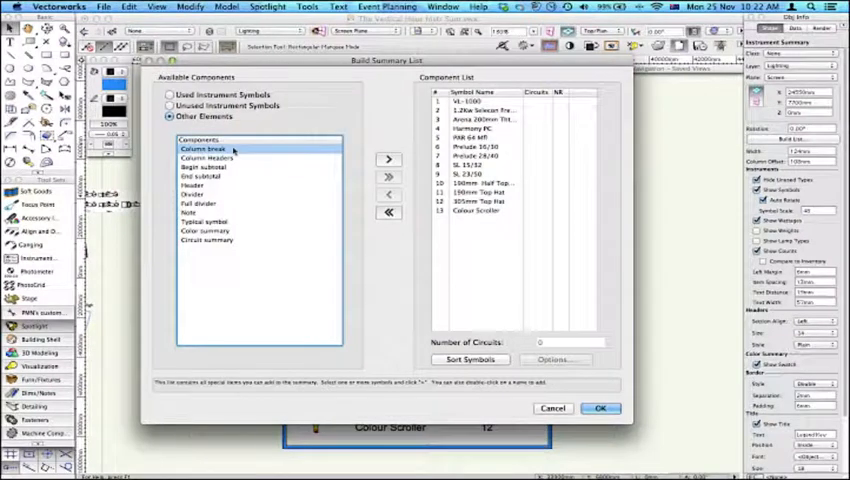
click(490, 184)
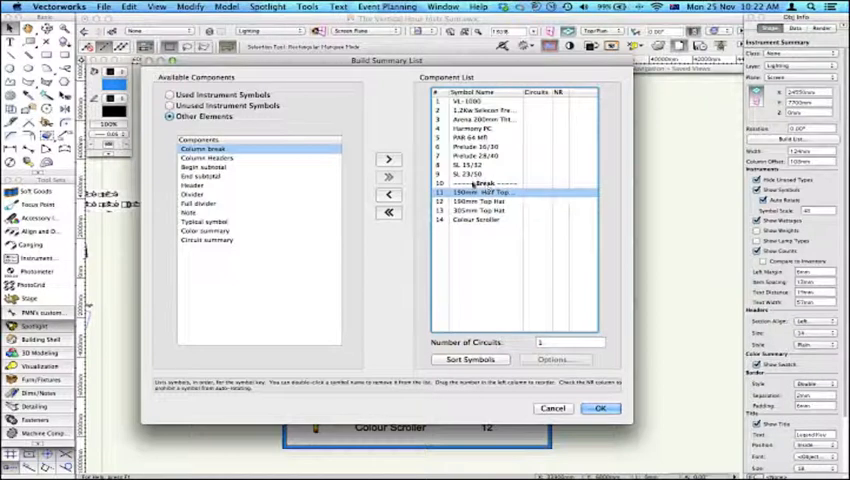
click(596, 408)
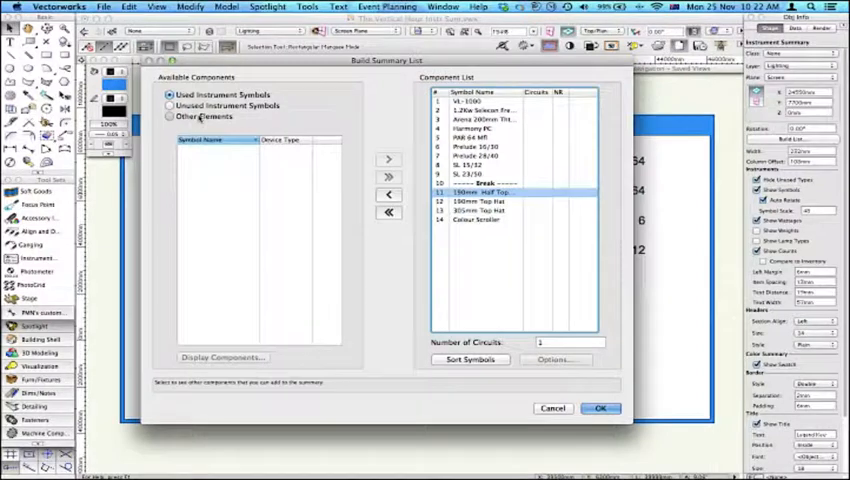
click(170, 116)
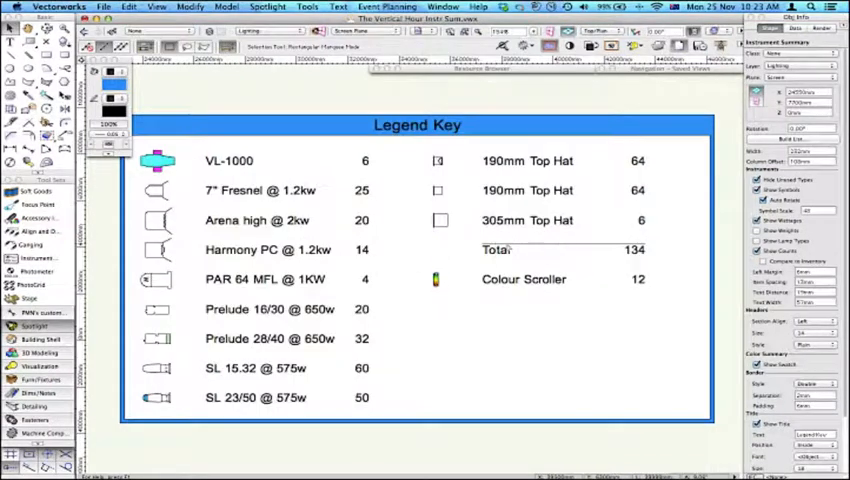
mouse_move(544, 190)
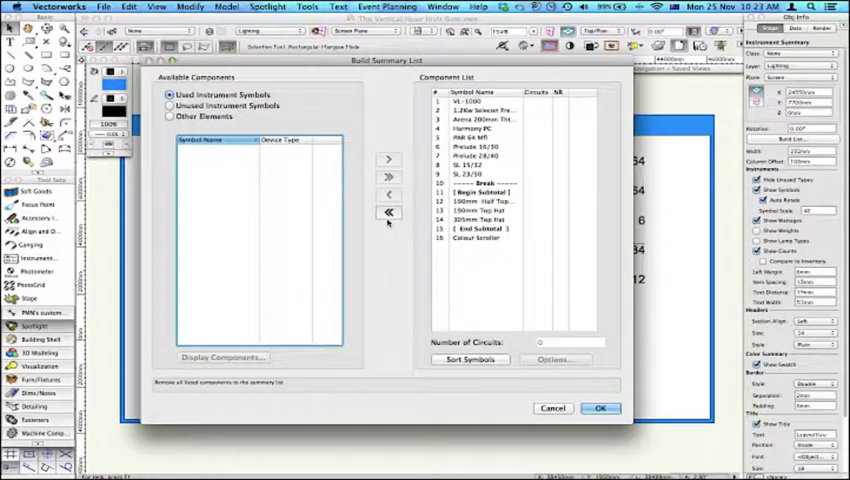
Step: Add a Color summary headed 'Colour Breakdown' from Other Elements
click(164, 116)
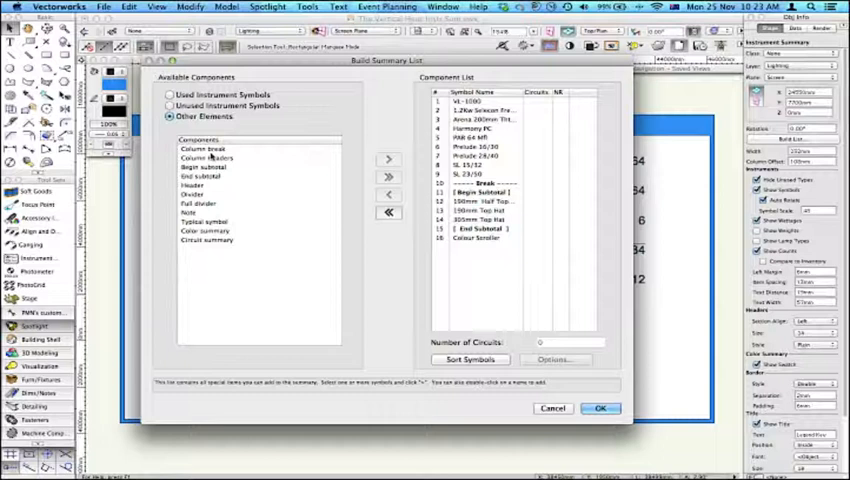
click(204, 232)
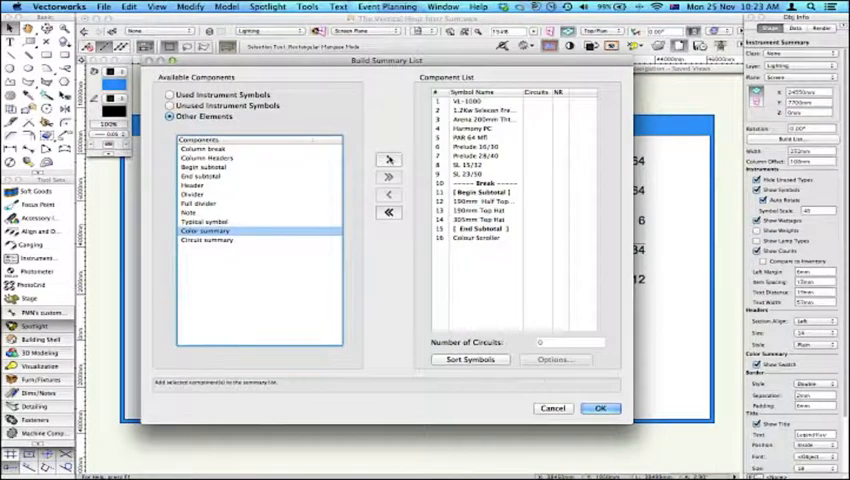
click(388, 160)
text(Colour)
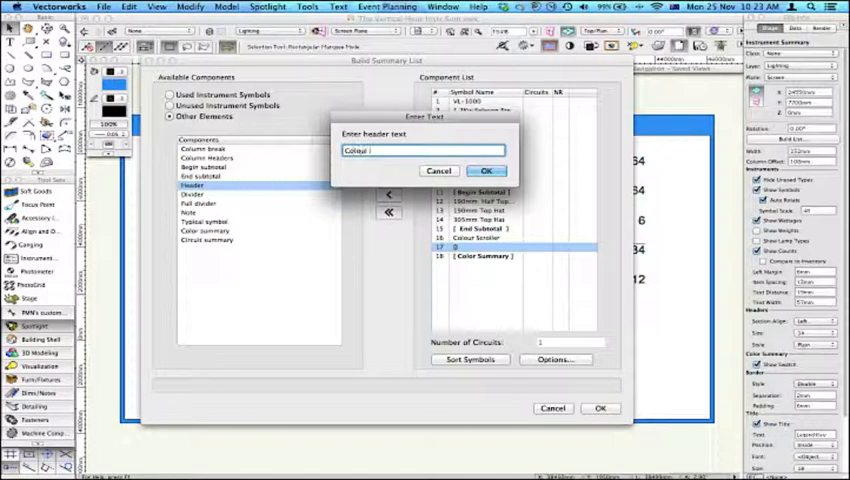
text(Breakdown)
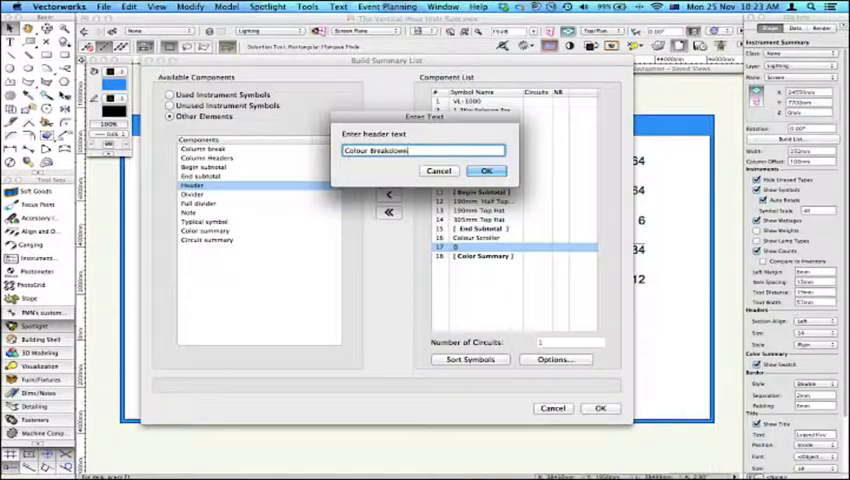
click(488, 170)
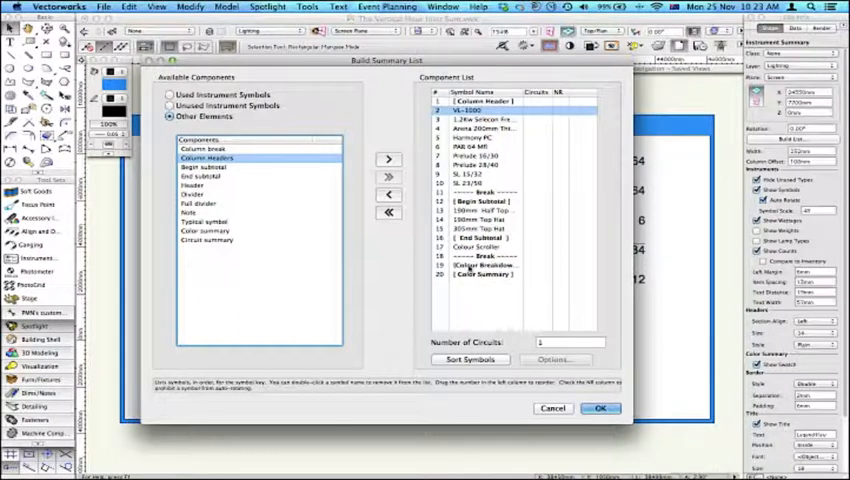
Step: Add Column Headers and apply the three-column layout to the legend
click(484, 264)
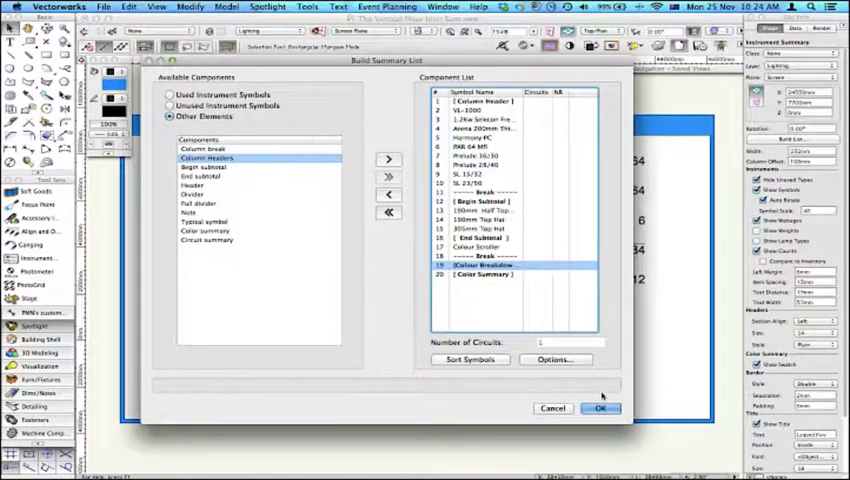
click(602, 408)
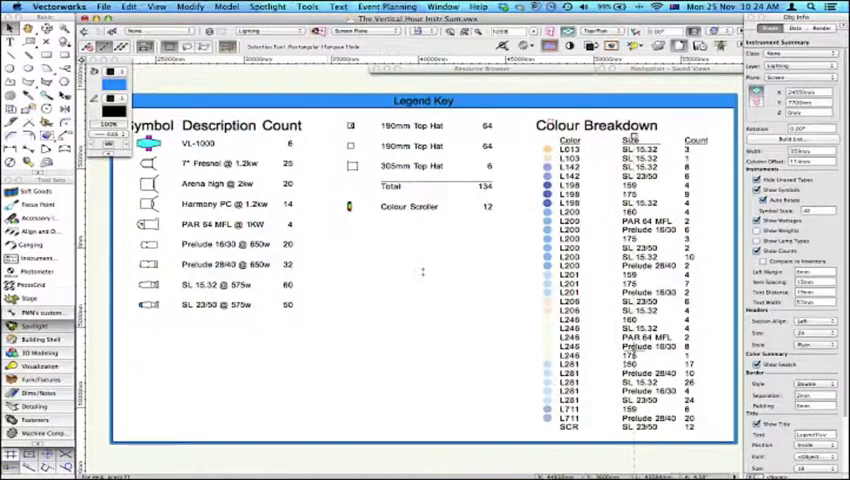
Step: Use Find and Modify with Selection Status = False to copy Symbol Name into Frame Size for 231 instruments
click(268, 8)
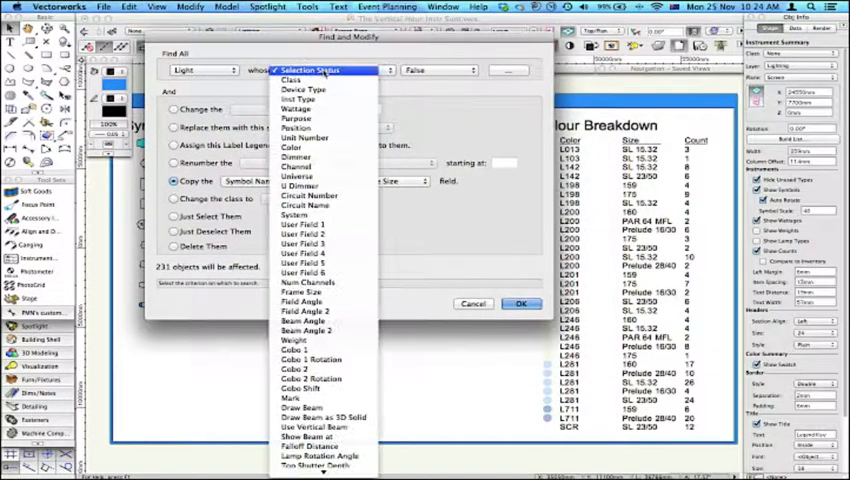
click(292, 148)
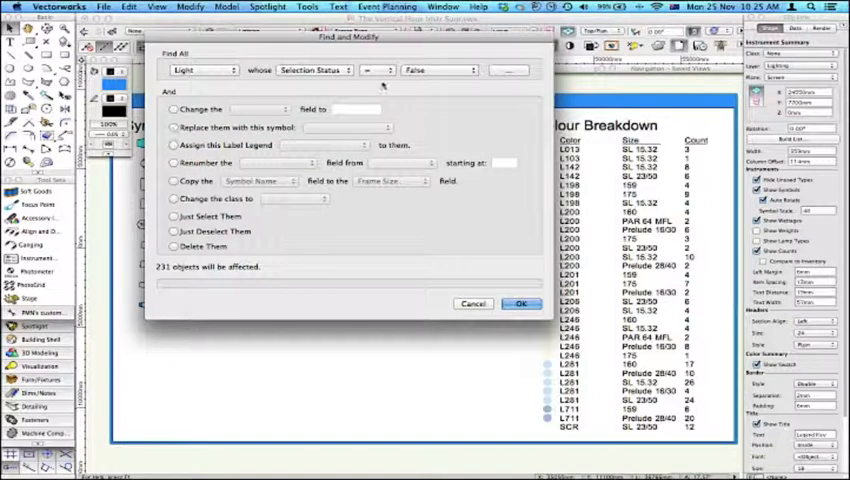
mouse_move(196, 180)
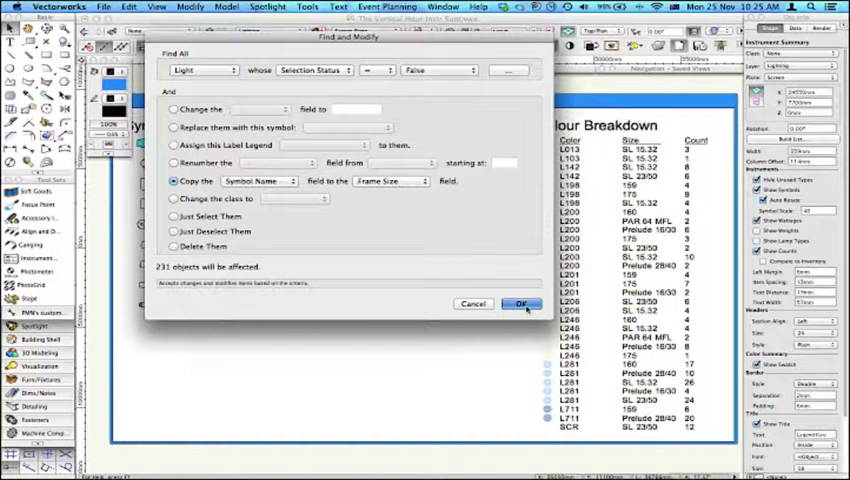
click(520, 304)
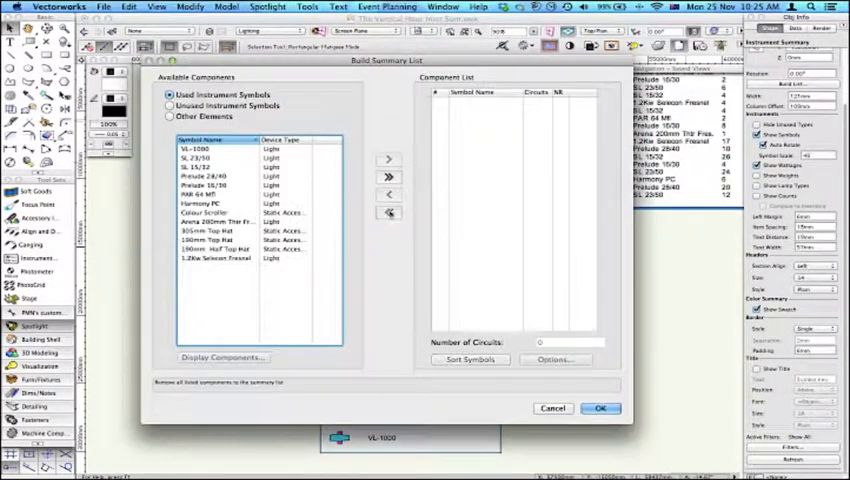
Step: Add a Color summary from Other Elements as the new summary's only component
click(168, 116)
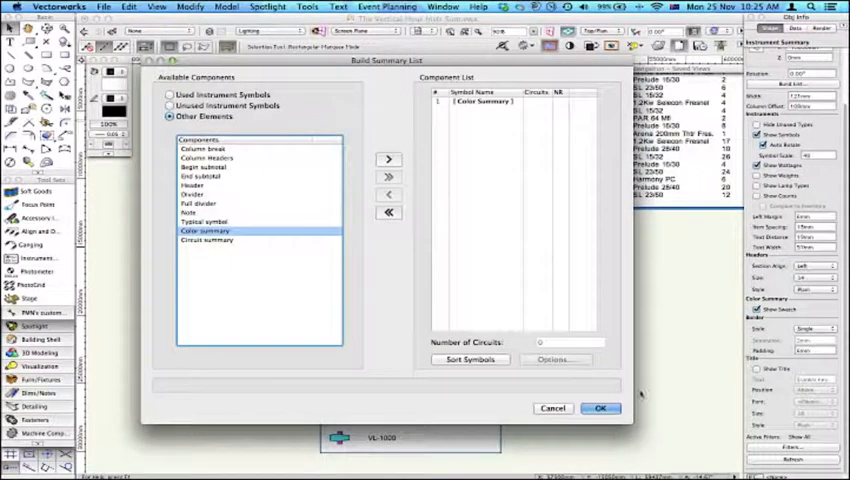
click(604, 408)
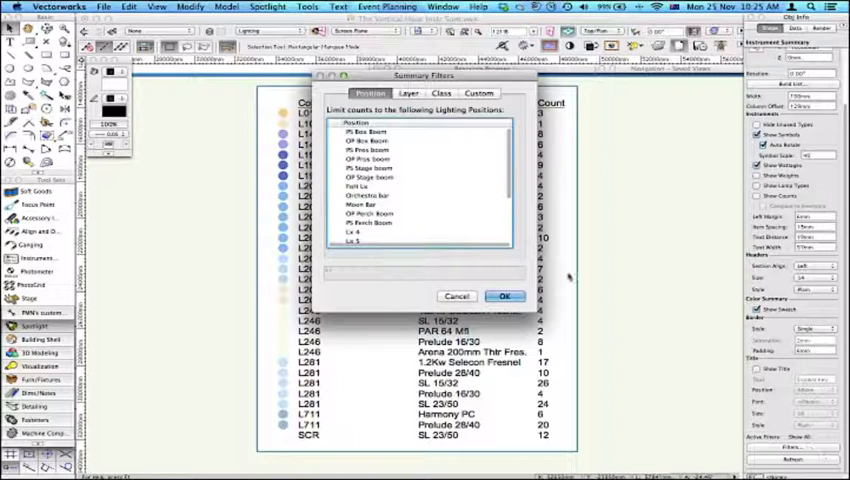
Step: Filter the key to Orchestra Bar, then clear the filter so every colour is listed again
click(372, 196)
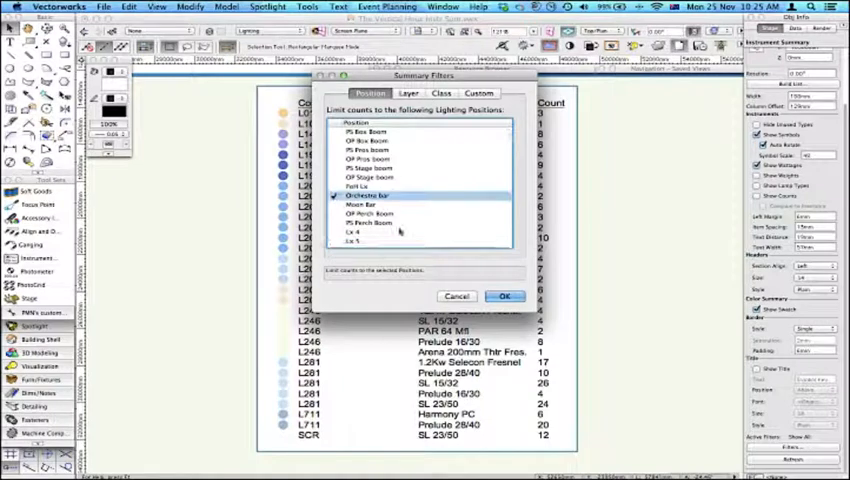
click(504, 296)
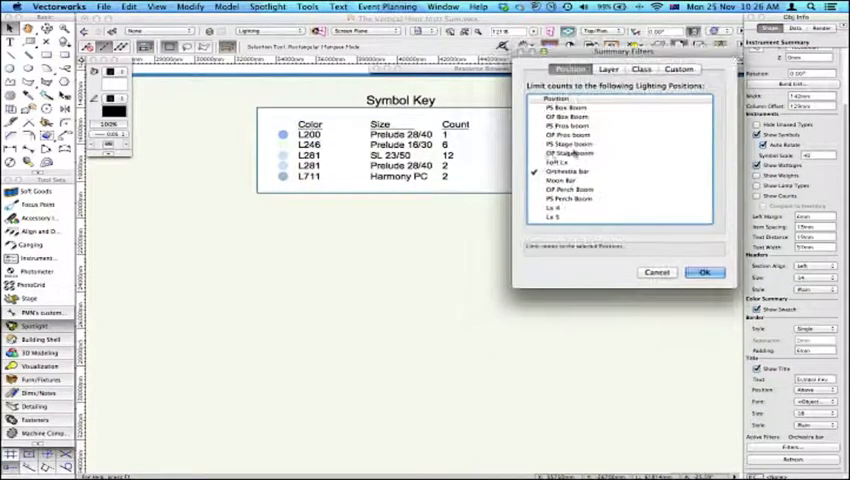
click(700, 272)
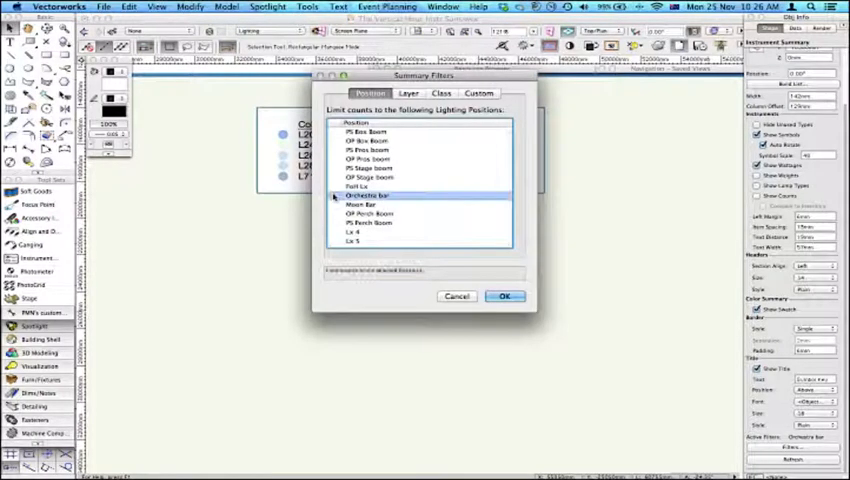
click(504, 296)
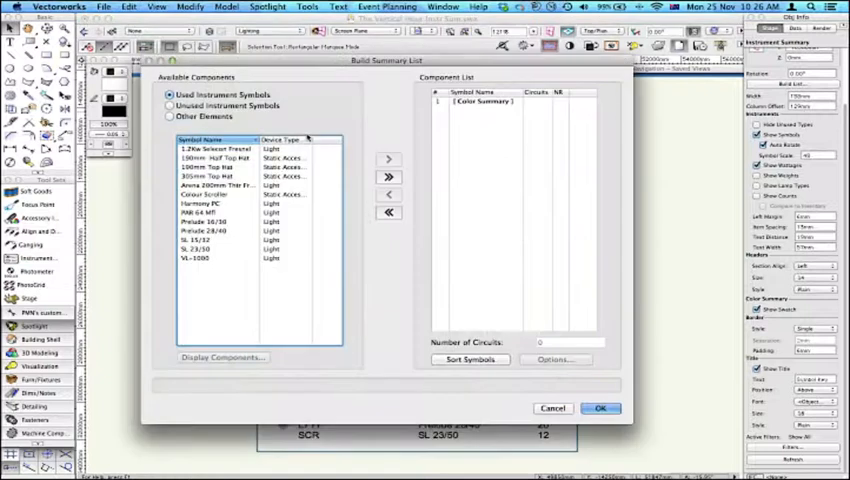
click(600, 408)
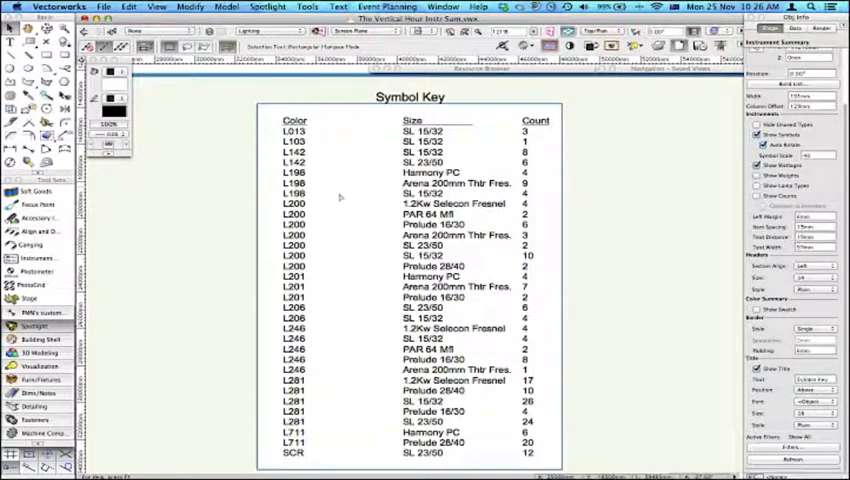
mouse_move(548, 252)
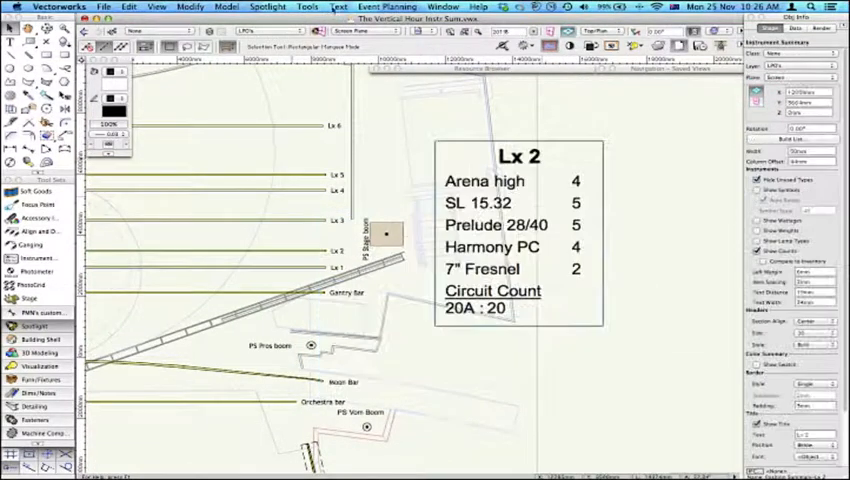
Step: Rotate the Lx 2 position summary to an angle and fix it in place
click(328, 8)
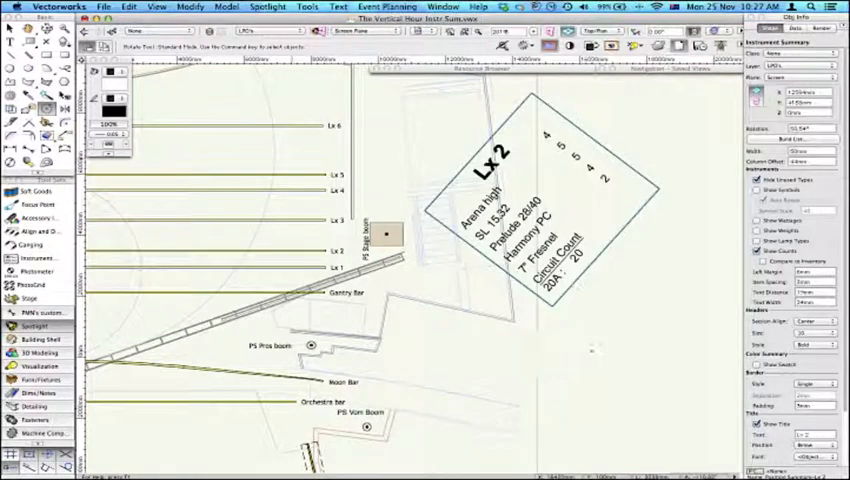
click(438, 8)
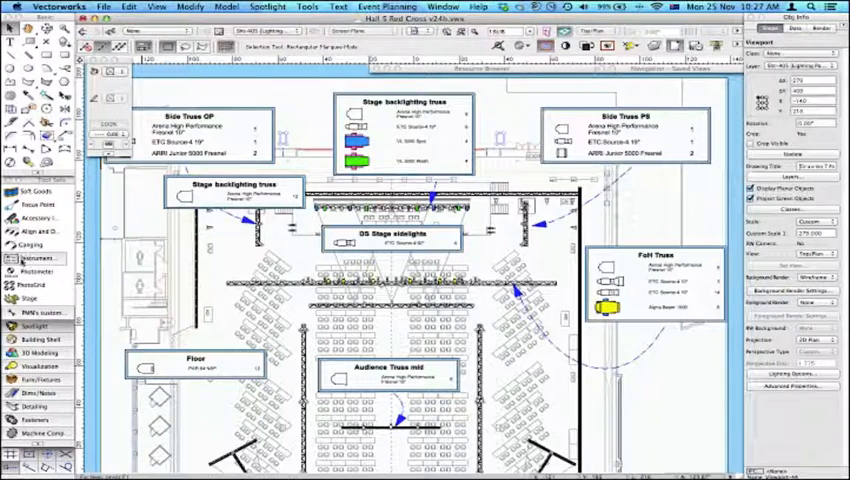
mouse_move(32, 260)
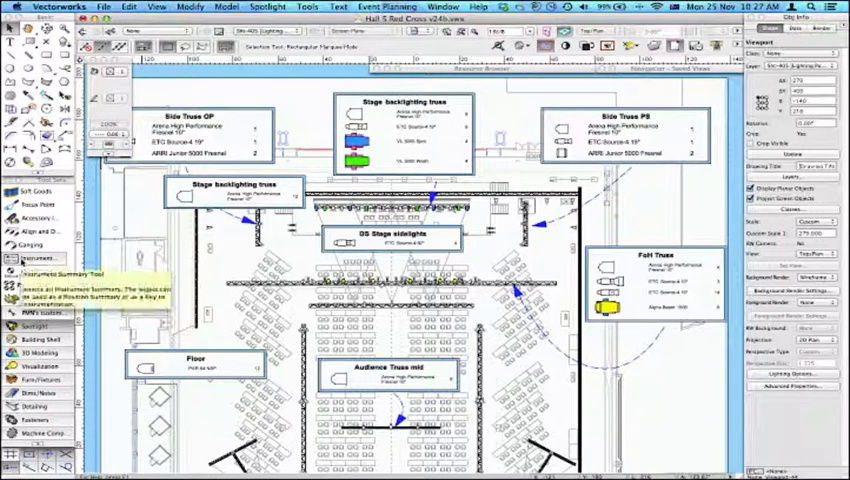